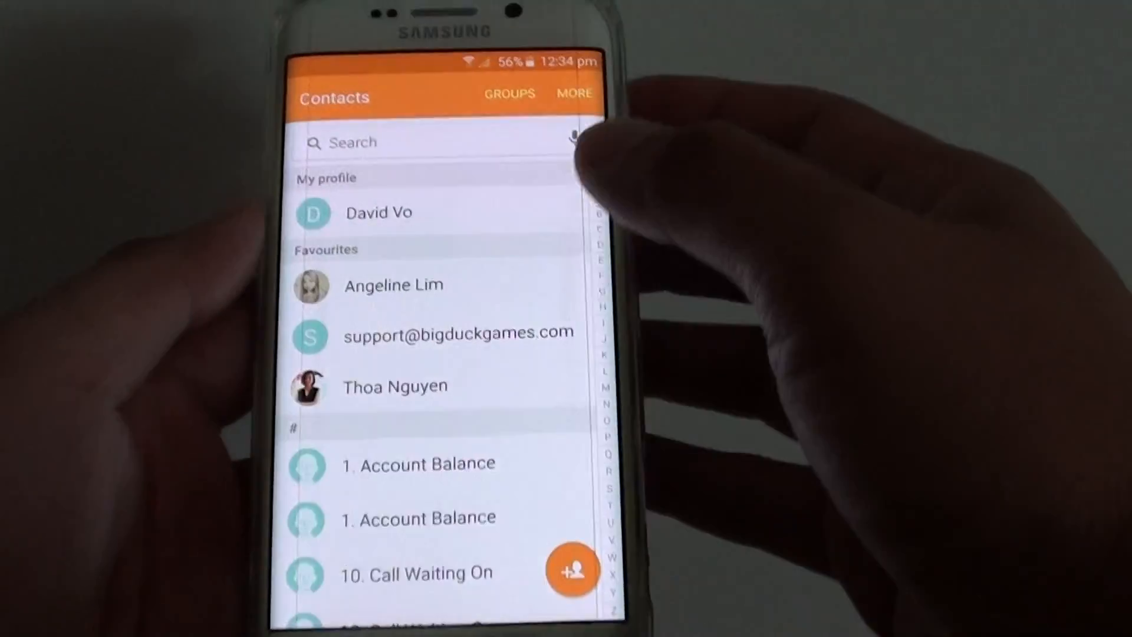
Show the MORE options (edit, share, merge, KNOX, settings) over the contact list.
left_click(575, 94)
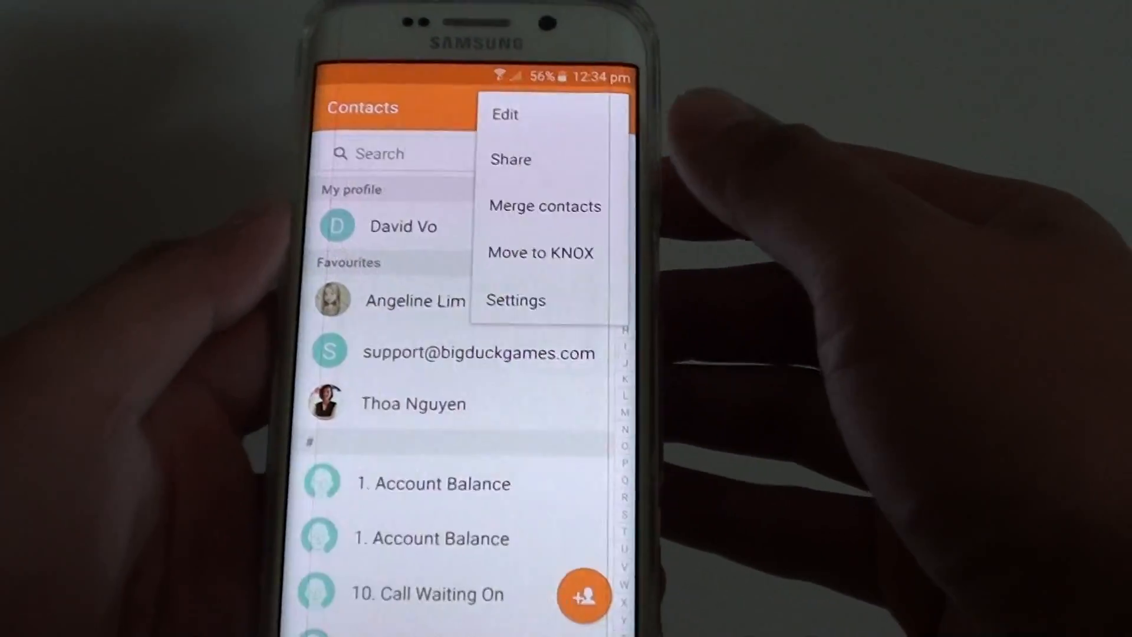
left_click(515, 299)
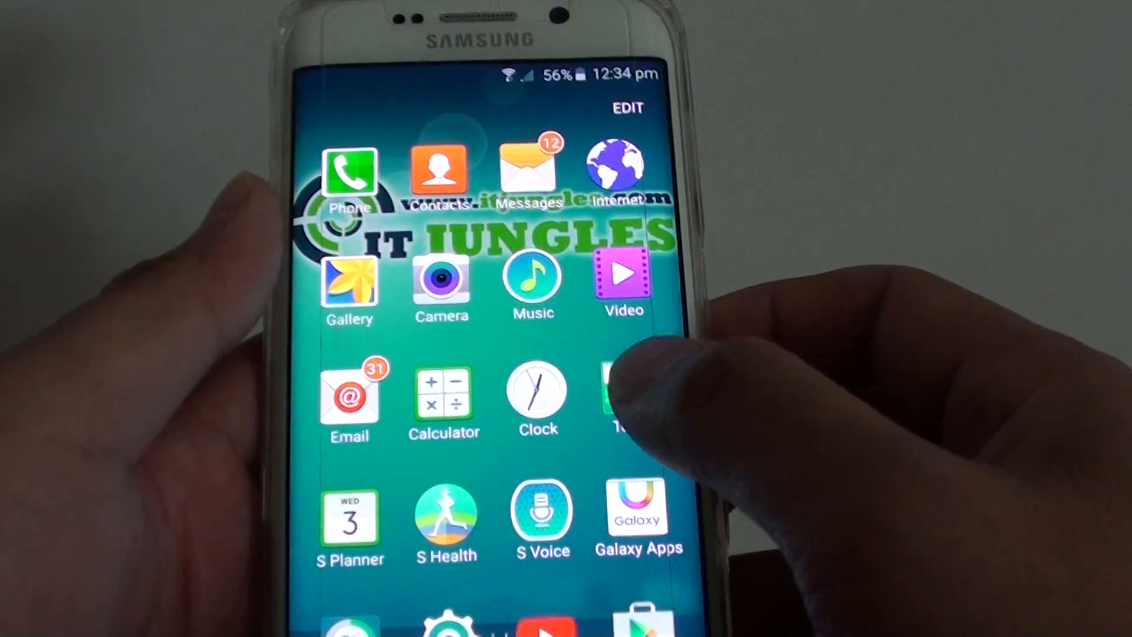
Launch My Files so device storage folders and Contacts.vcf are listed.
left_click(621, 390)
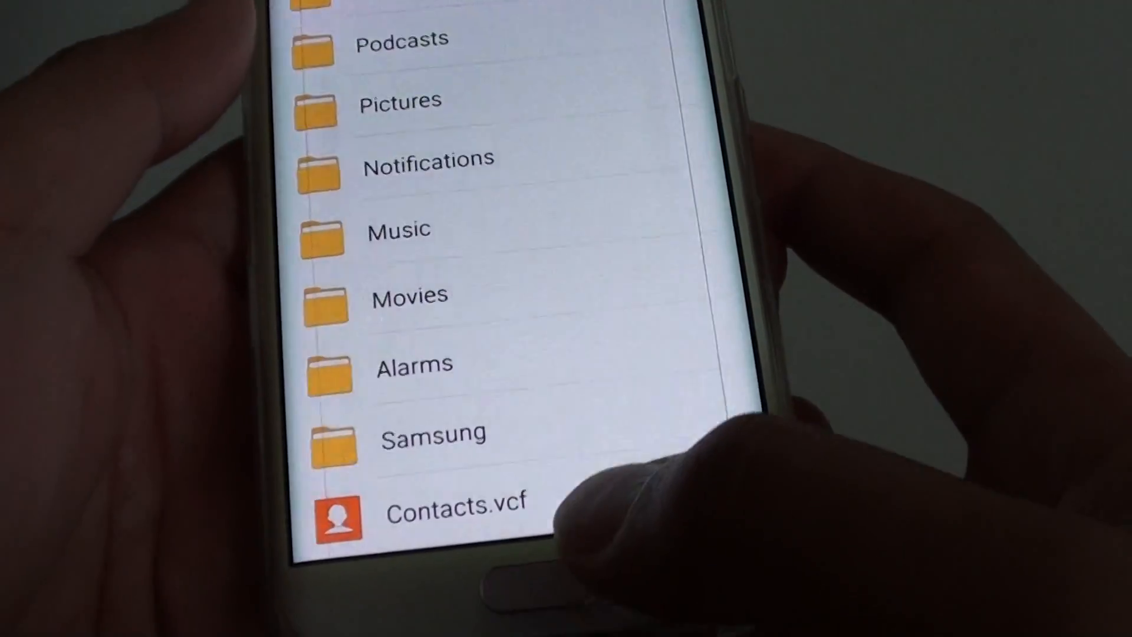
Select Contacts.vcf in device storage and show its share choices (Wi-Fi Direct, Bluetooth, Drive, Email).
scroll("down", 3)
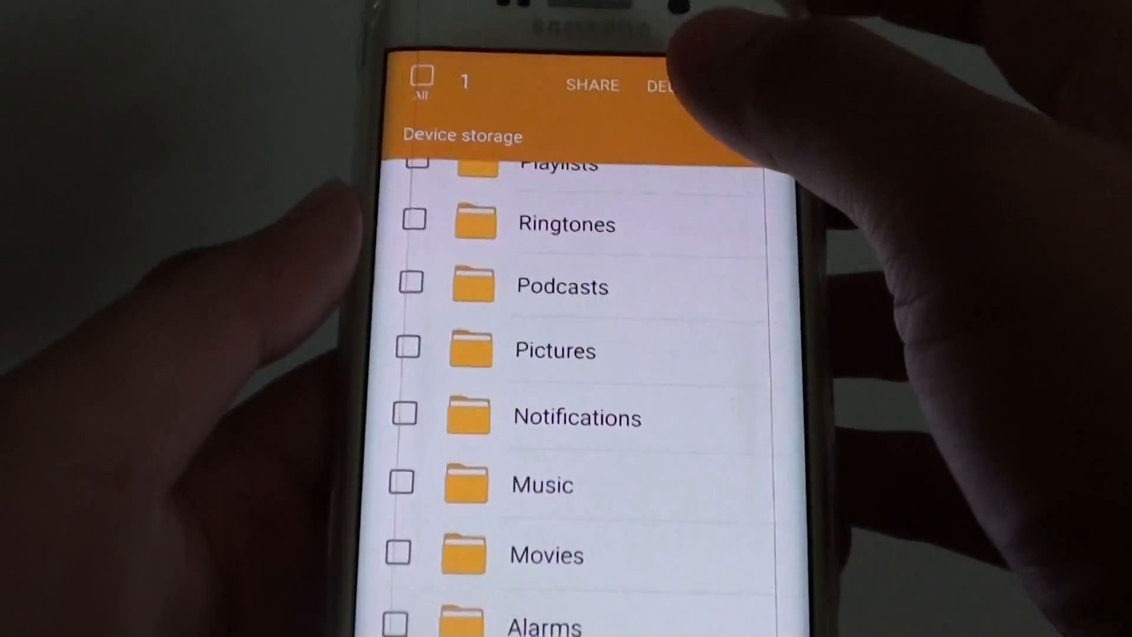
left_click(592, 84)
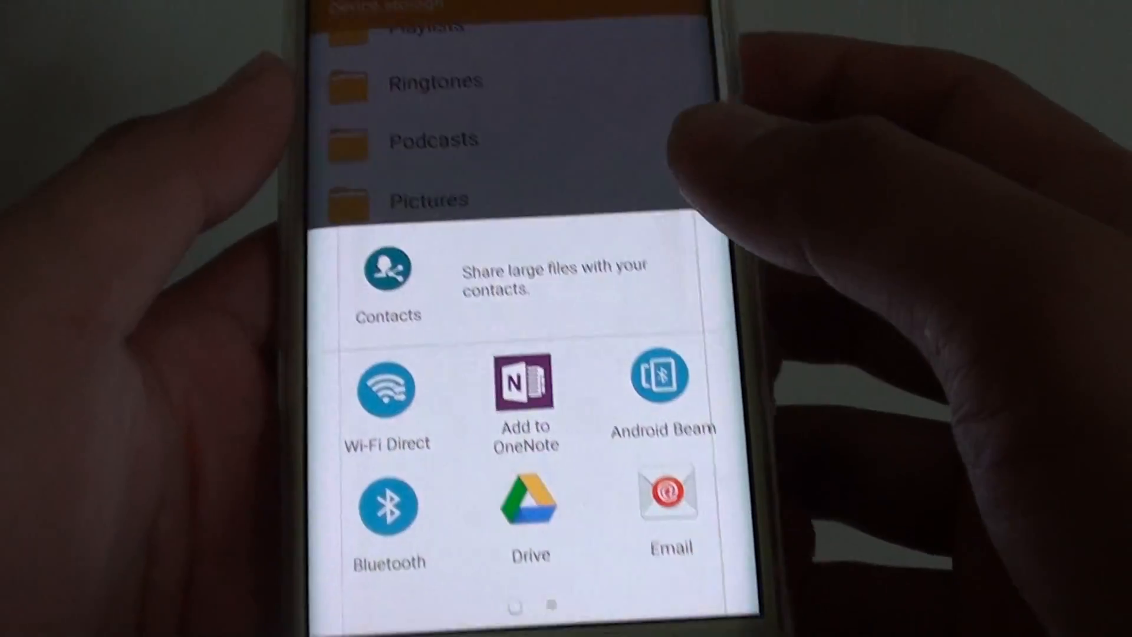